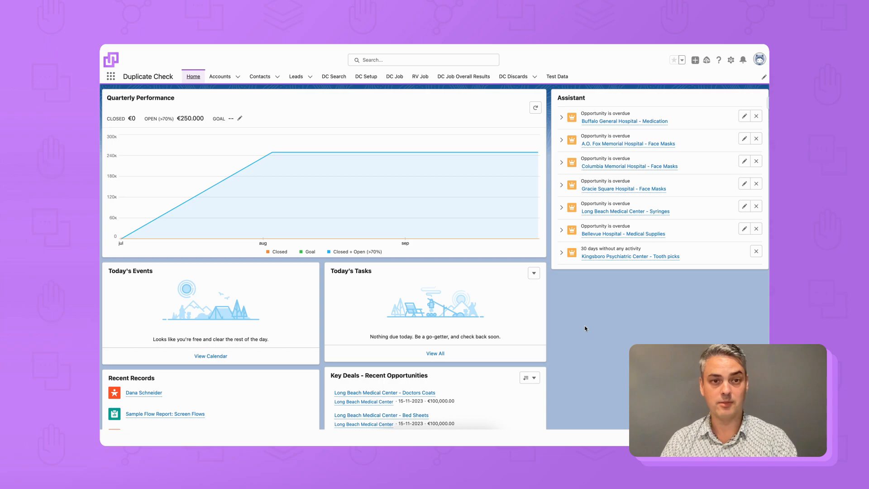
pyautogui.moveTo(341, 112)
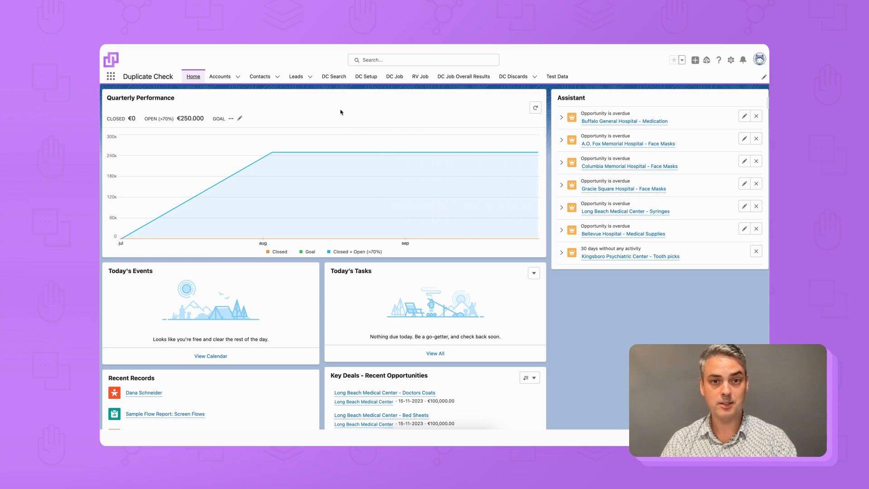
# Step: Open the first lead record from the Leads list and bring up its Setup gear menu
pyautogui.click(297, 76)
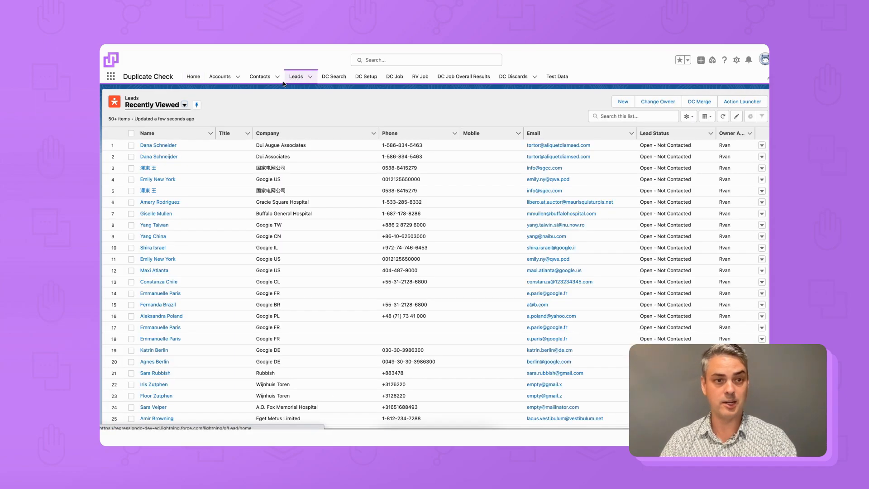
pyautogui.click(158, 145)
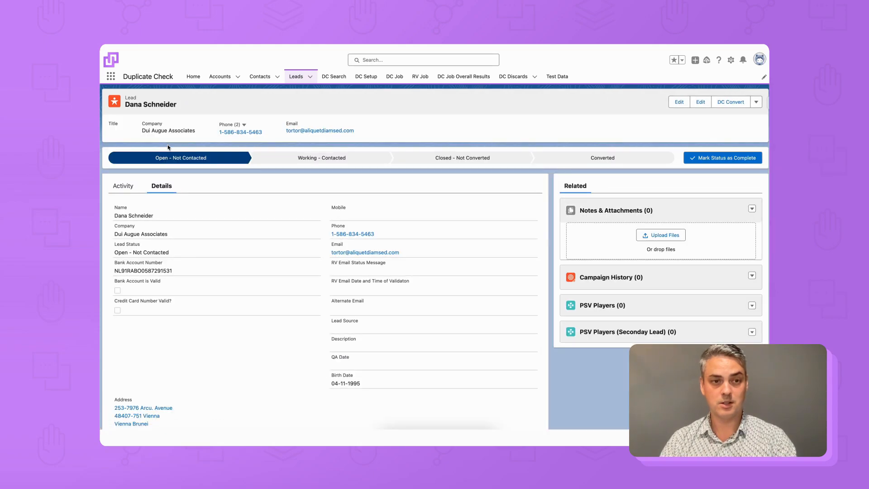
pyautogui.moveTo(188, 151)
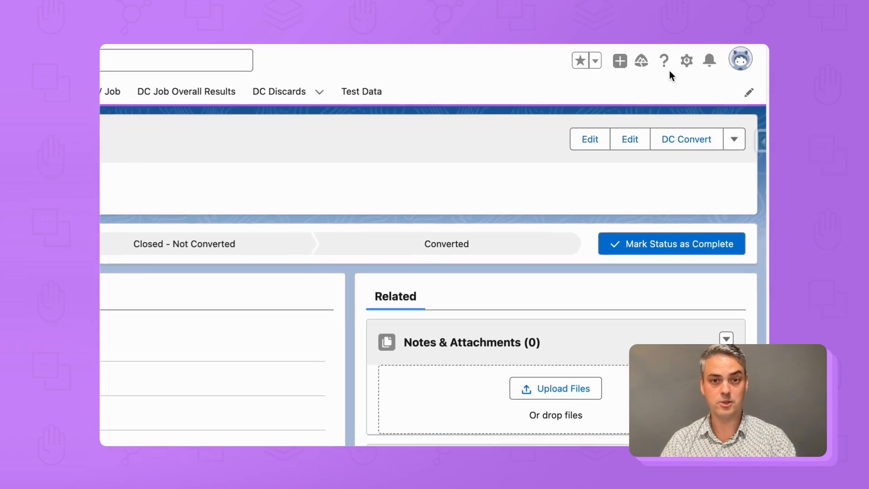
pyautogui.click(687, 60)
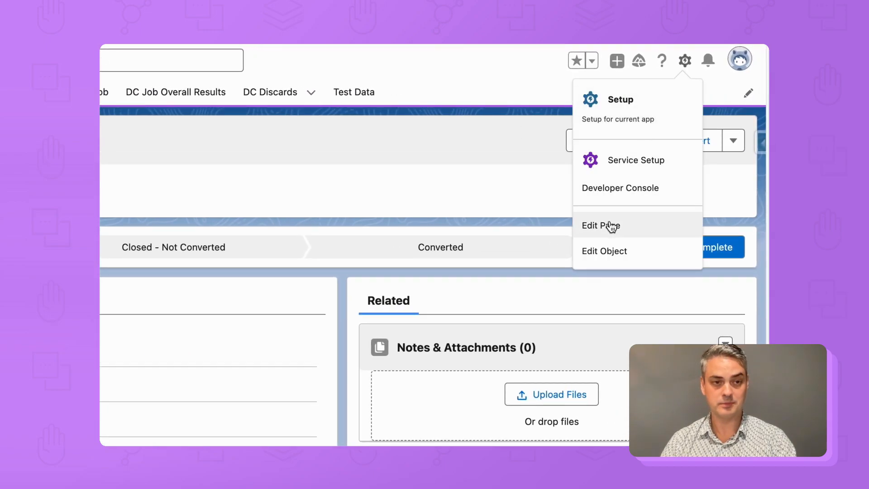
# Step: Place the DC Live component on the Lead Record Page in App Builder, save, and return to DC Setup
pyautogui.click(600, 225)
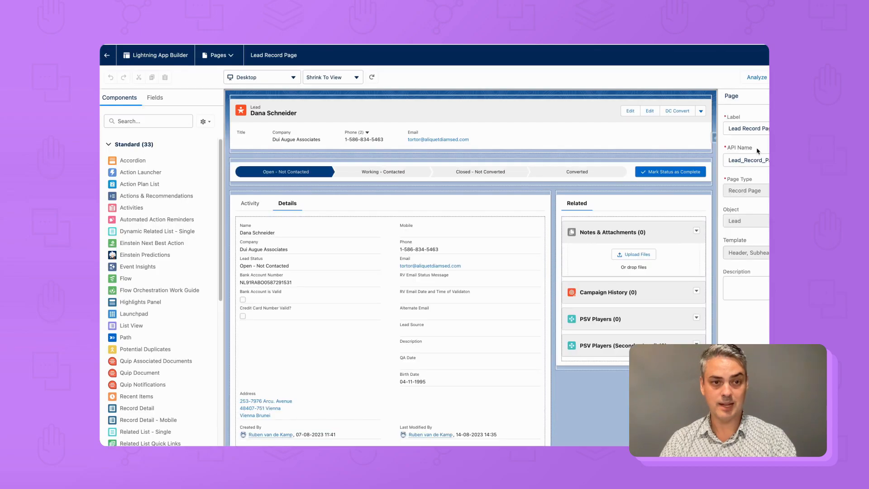
pyautogui.click(745, 77)
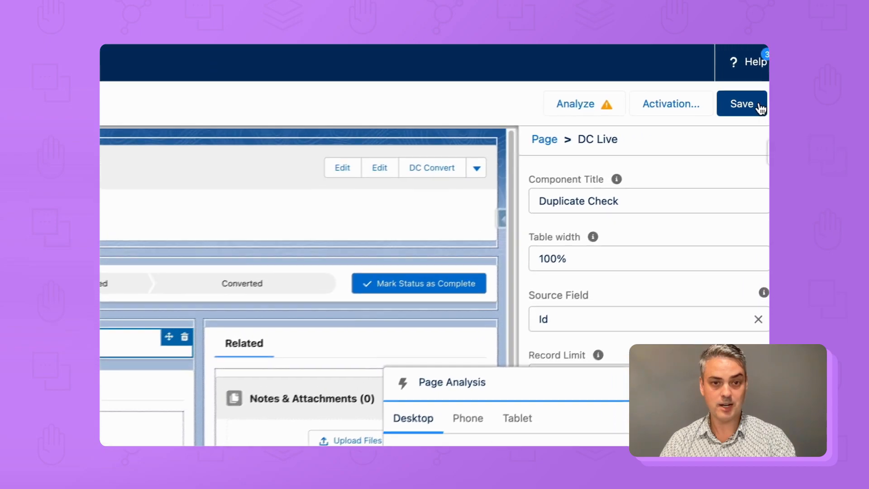
pyautogui.click(742, 104)
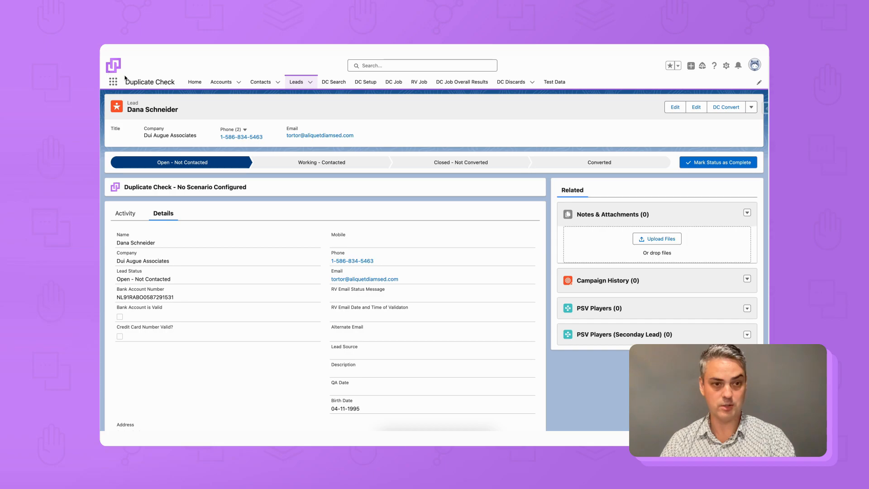
pyautogui.click(365, 82)
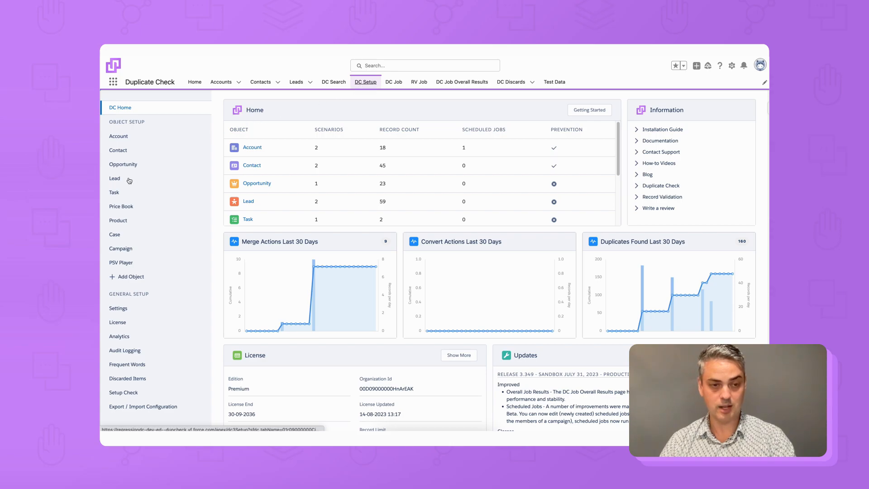
# Step: Set the Lead scenario 'Name, Mobile, Email, Company' to apply to DC Live via its Apply To list
pyautogui.click(115, 179)
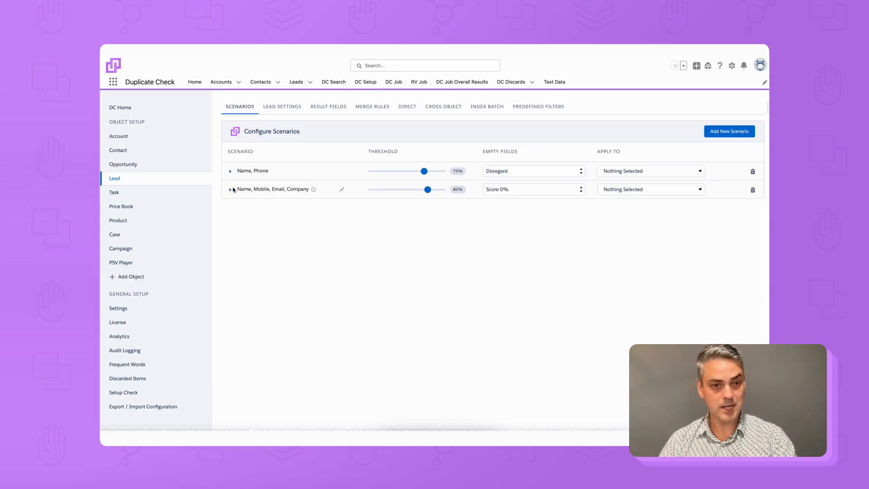
pyautogui.click(230, 189)
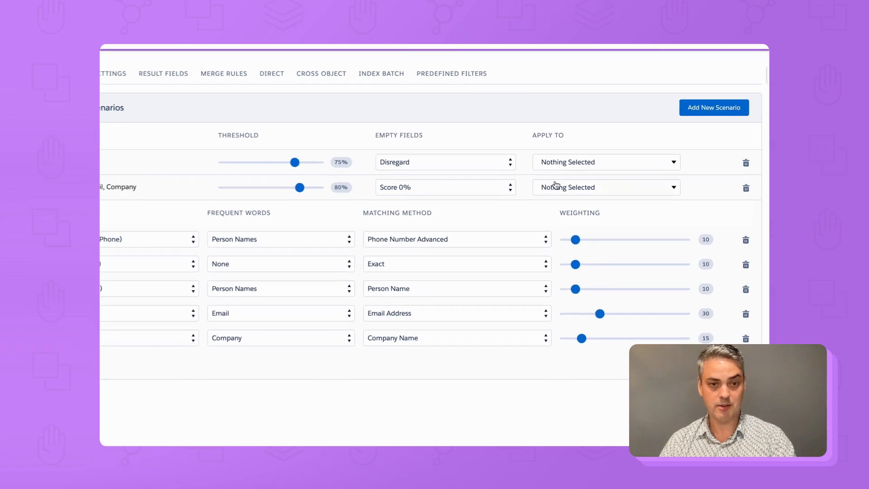
pyautogui.click(605, 187)
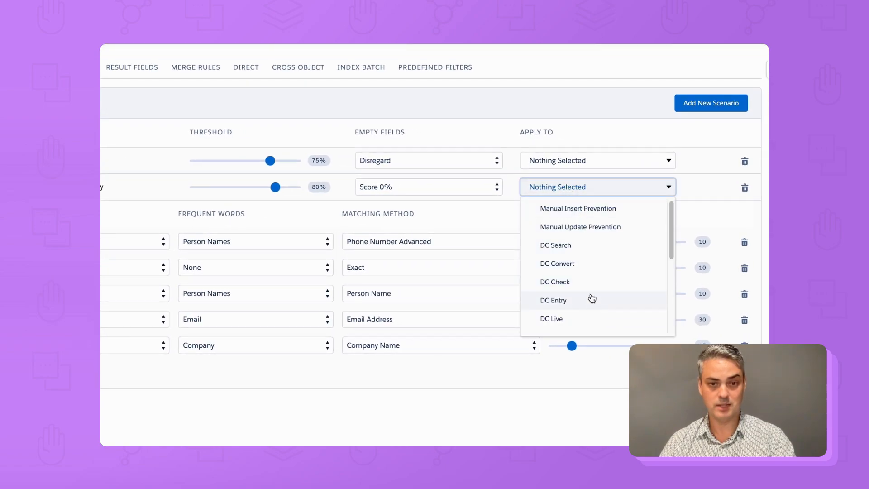
pyautogui.click(552, 317)
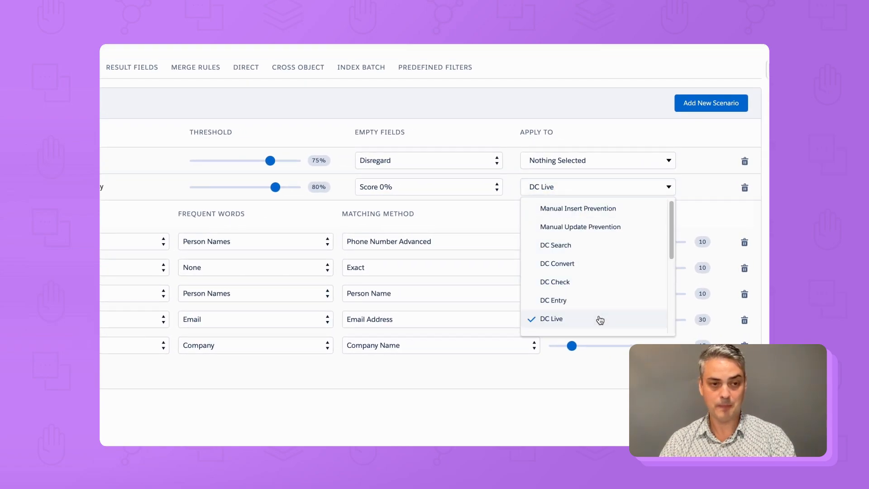
pyautogui.moveTo(598, 319)
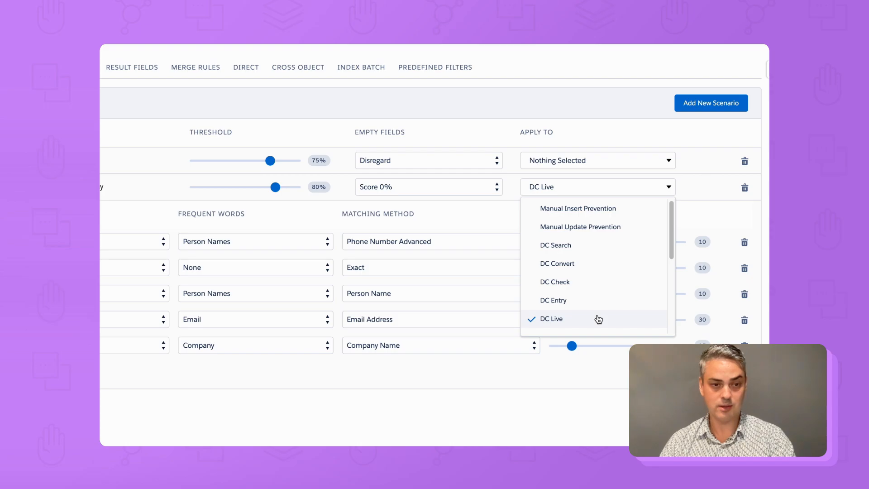
pyautogui.scroll(3)
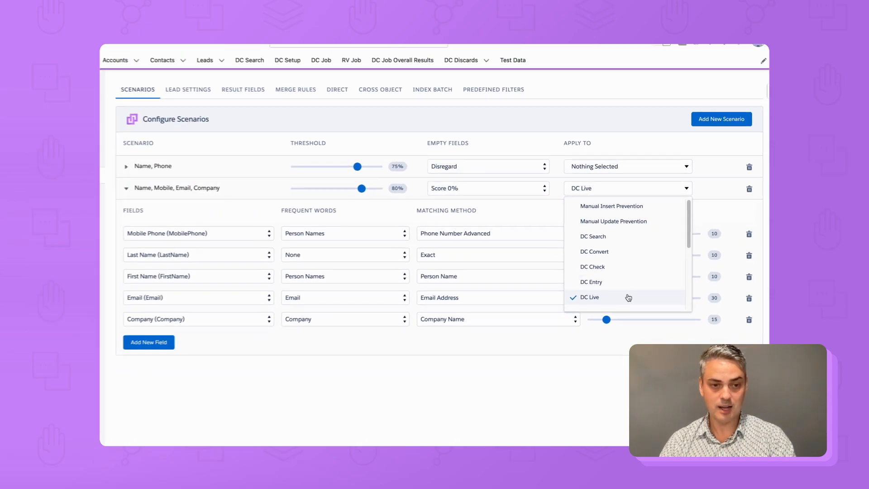